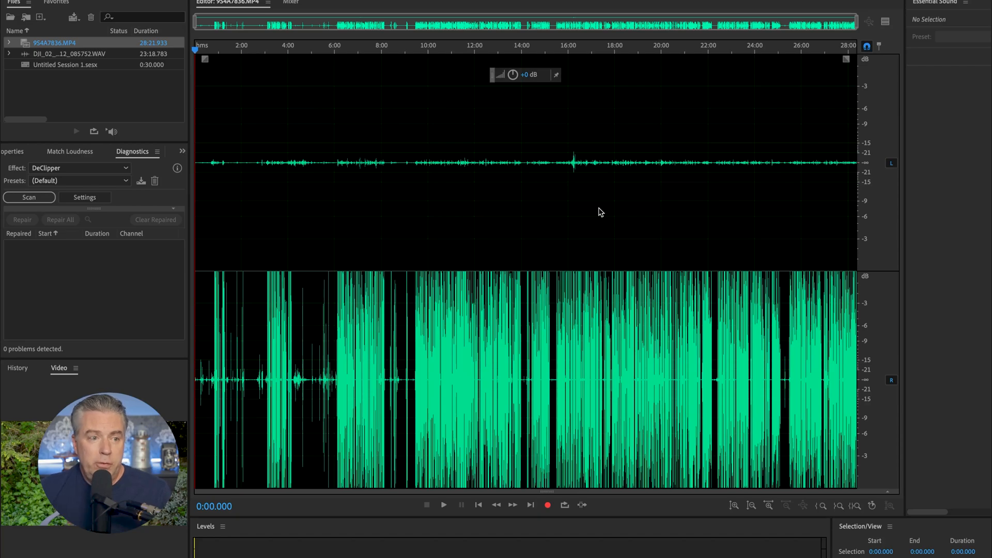
{"action": "mouse_move", "coordinate": [605, 204]}
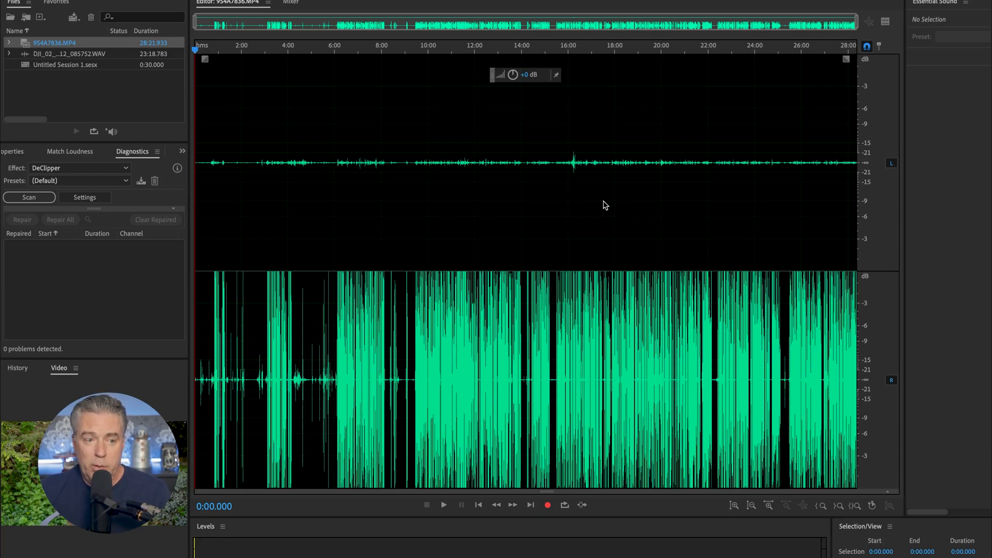
{"action": "mouse_move", "coordinate": [580, 201]}
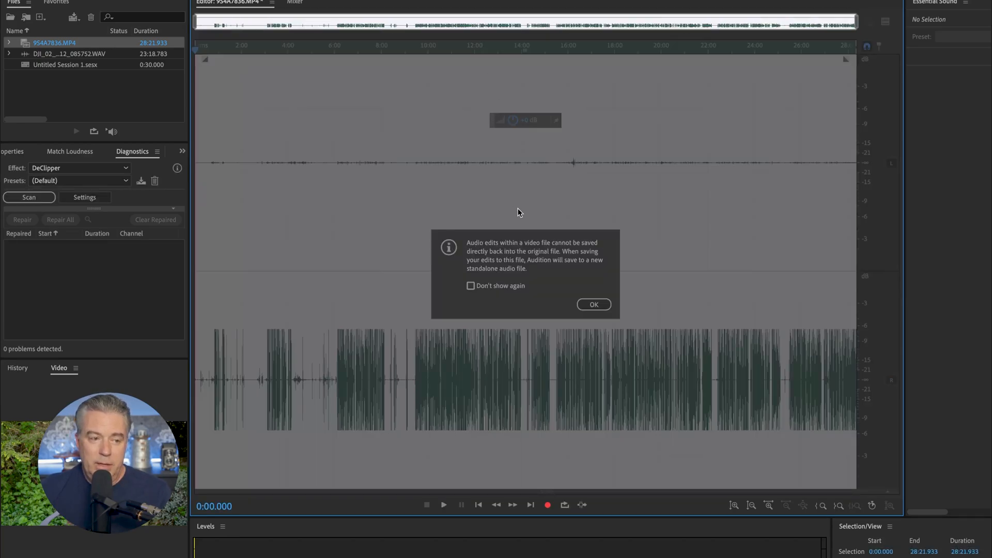
Step: Dismiss the alert that video audio edits will be saved to a new standalone audio file
{"action": "left_click", "coordinate": [592, 304]}
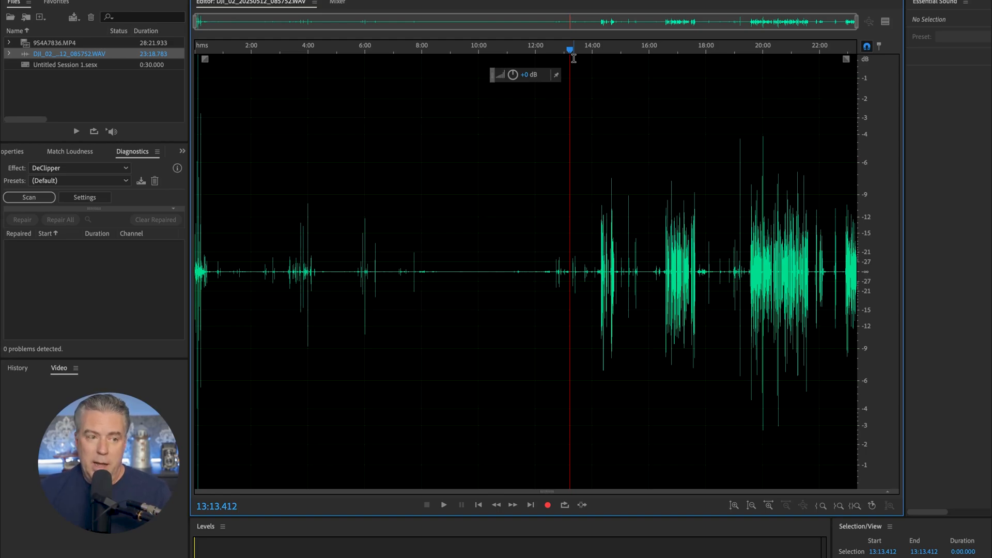
Step: Scrub the playhead through the DJI mic WAV recording to inspect its waveform
{"action": "left_click_drag", "start_coordinate": [500, 75], "coordinate": [545, 74]}
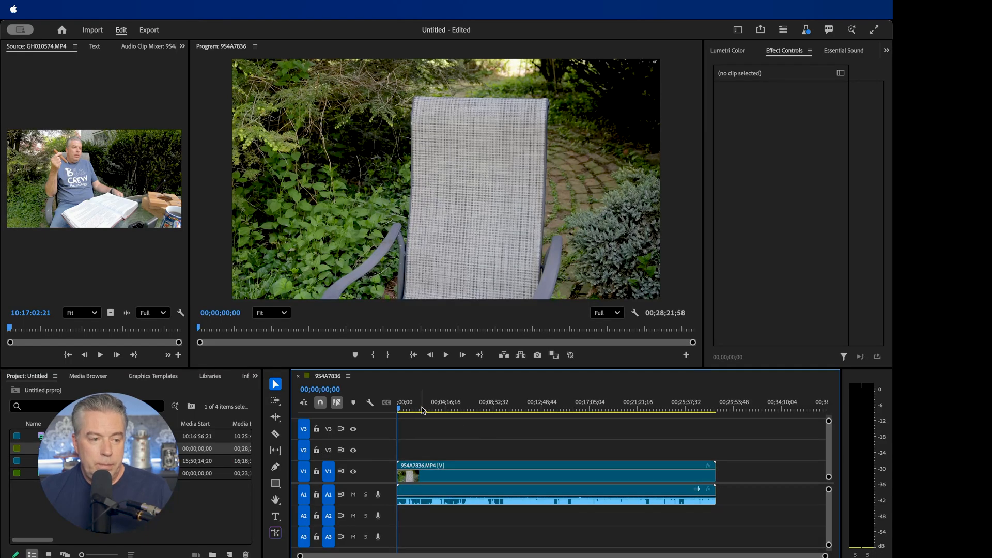
Step: Move the playhead partway into the main camera clip and preview it in the Program Monitor
{"action": "left_click", "coordinate": [529, 408]}
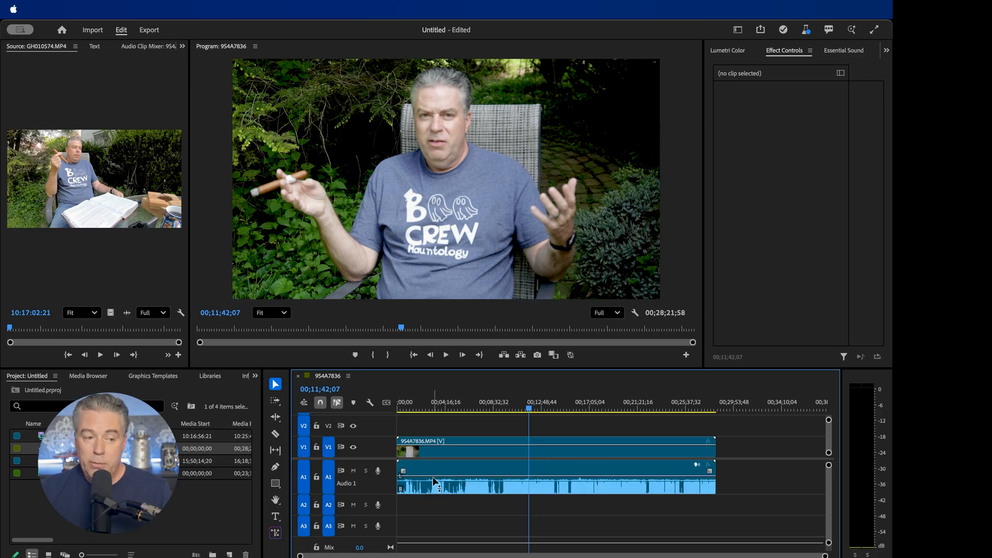
{"action": "mouse_move", "coordinate": [432, 473]}
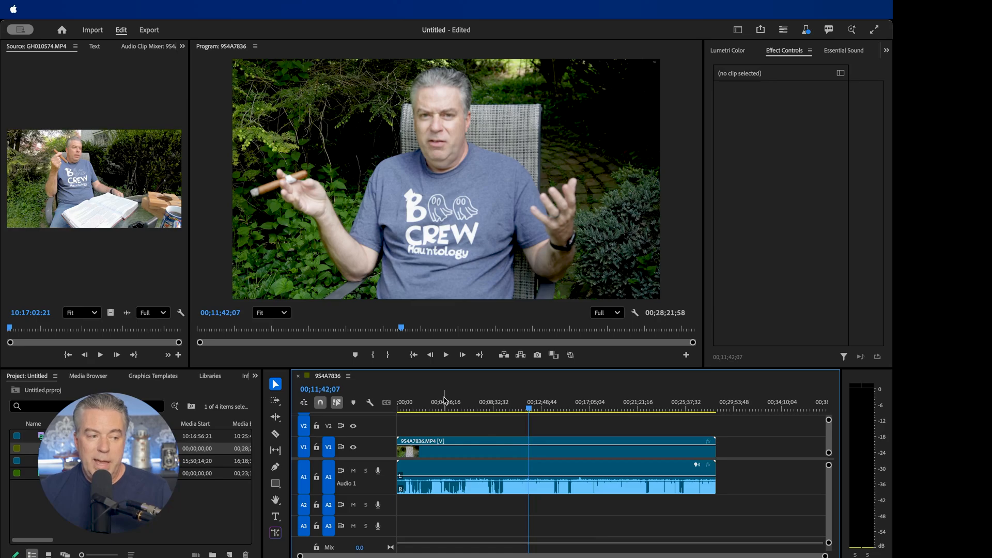
{"action": "mouse_move", "coordinate": [444, 355]}
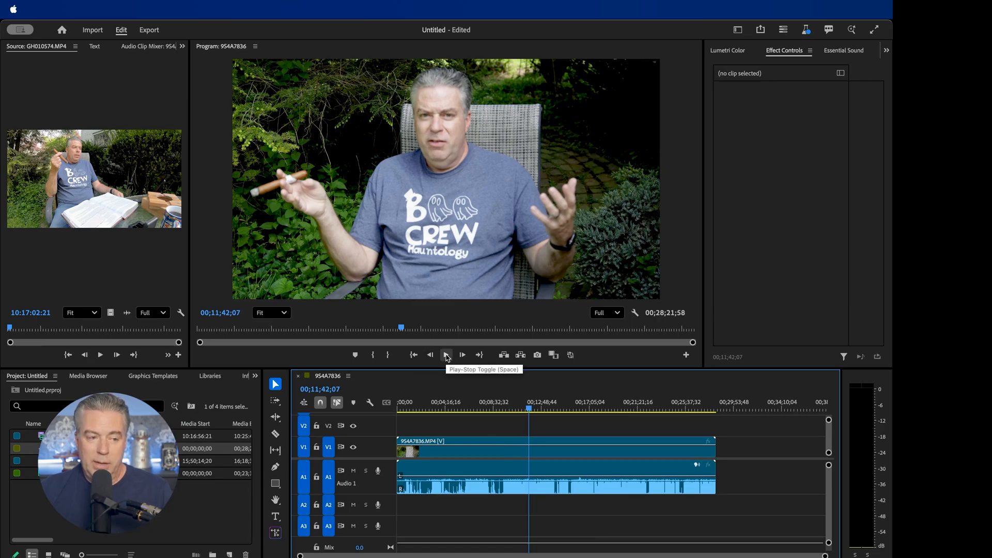
{"action": "left_click", "coordinate": [446, 354]}
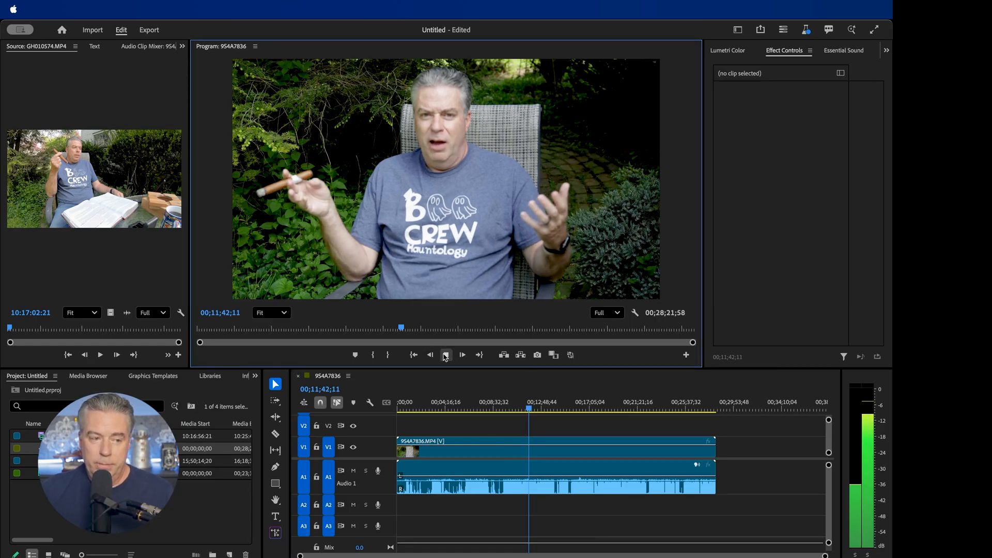
{"action": "left_click", "coordinate": [445, 354]}
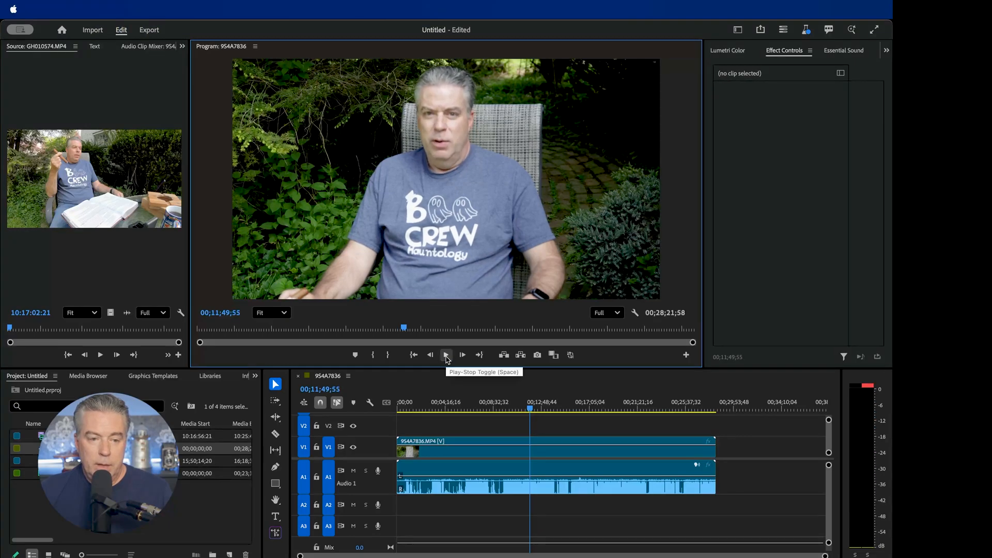
{"action": "left_click", "coordinate": [445, 355]}
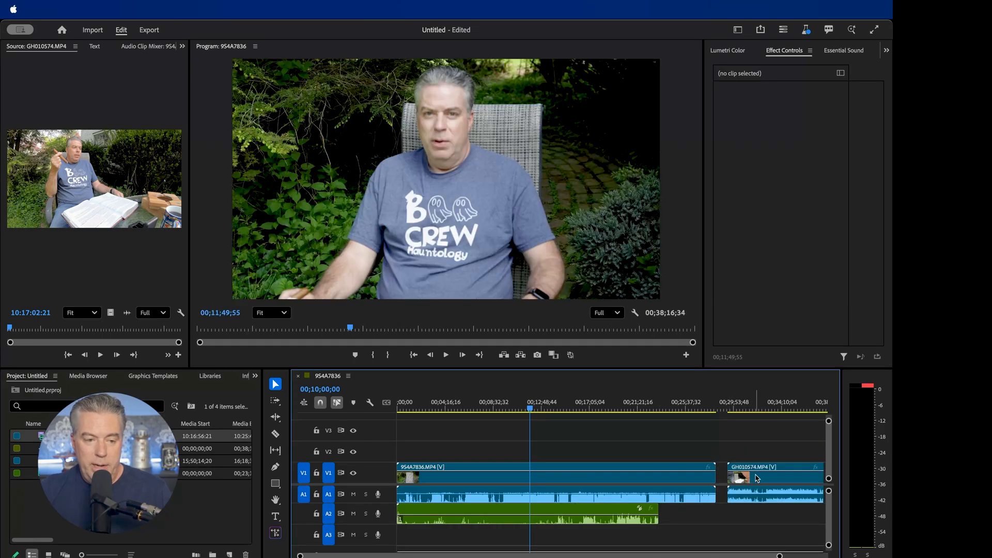
Step: Select the GoPro clip and move it later on the timeline, leaving a gap after the main clip
{"action": "left_click", "coordinate": [772, 478]}
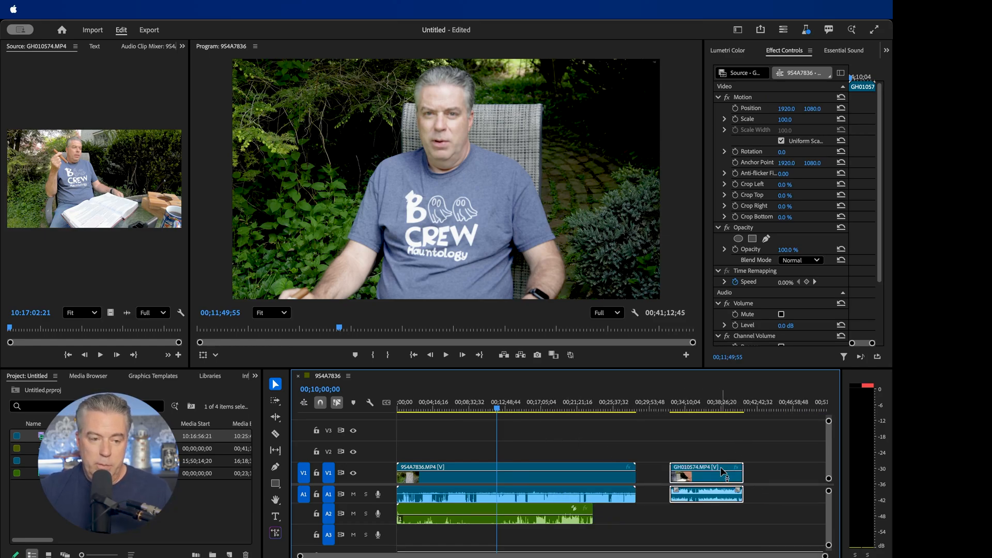
{"action": "left_click_drag", "start_coordinate": [706, 474], "coordinate": [790, 474]}
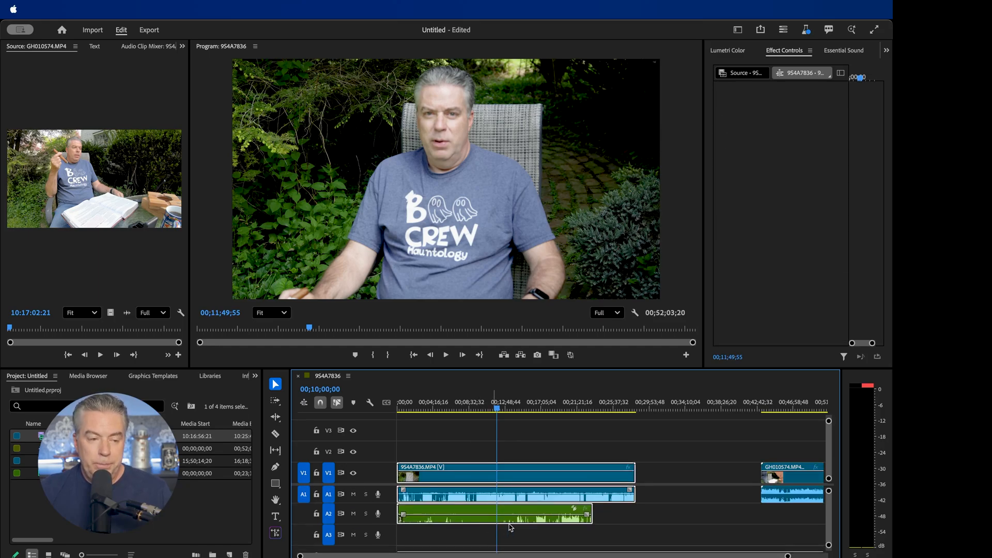
Step: Synchronize the selected clips by audio track channel 1 from the right-click menu
{"action": "right_click", "coordinate": [503, 479]}
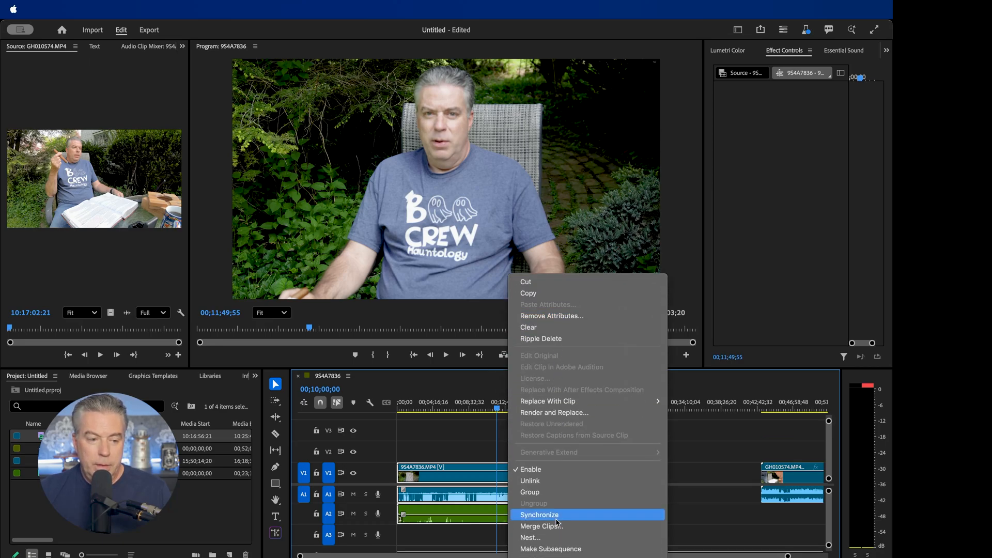
{"action": "left_click", "coordinate": [539, 514]}
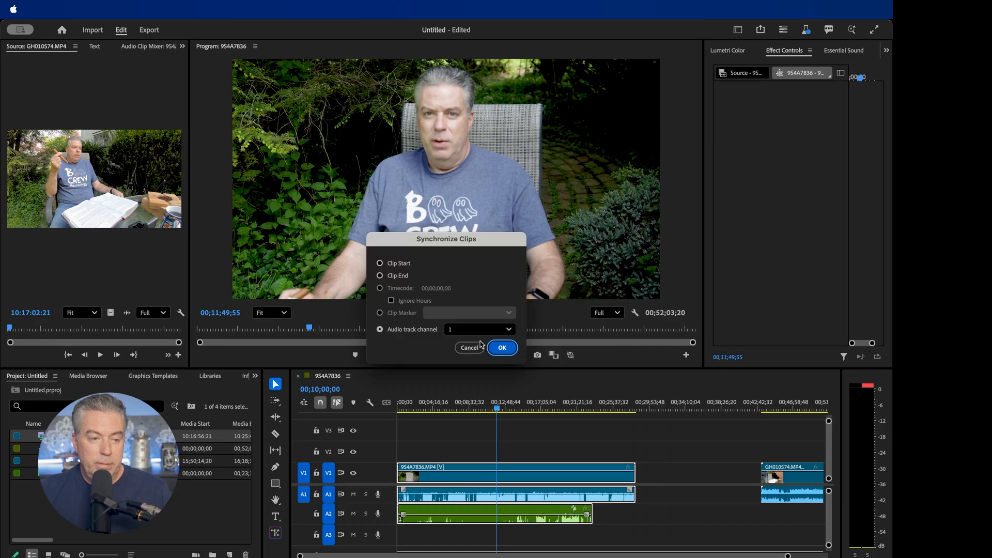
{"action": "left_click", "coordinate": [502, 347]}
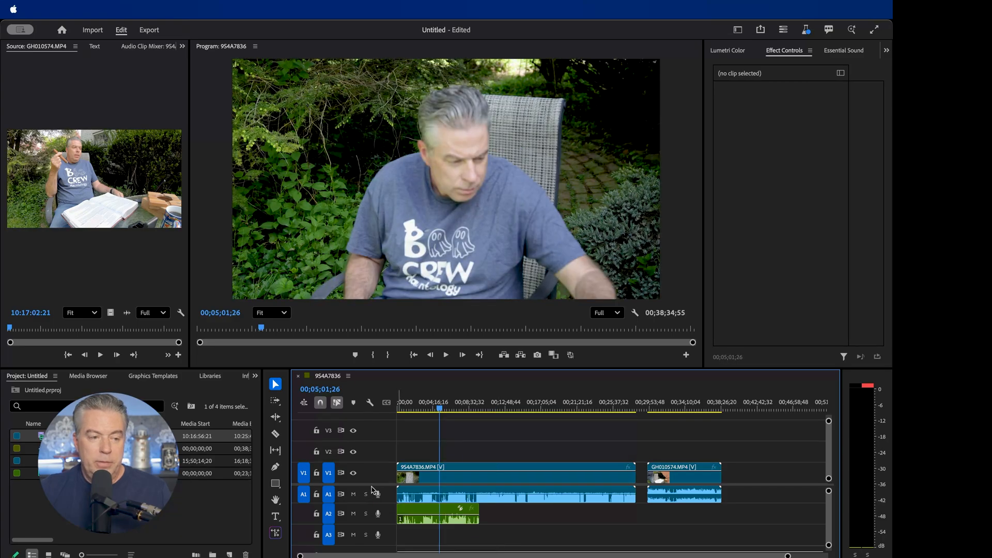
{"action": "mouse_move", "coordinate": [445, 355]}
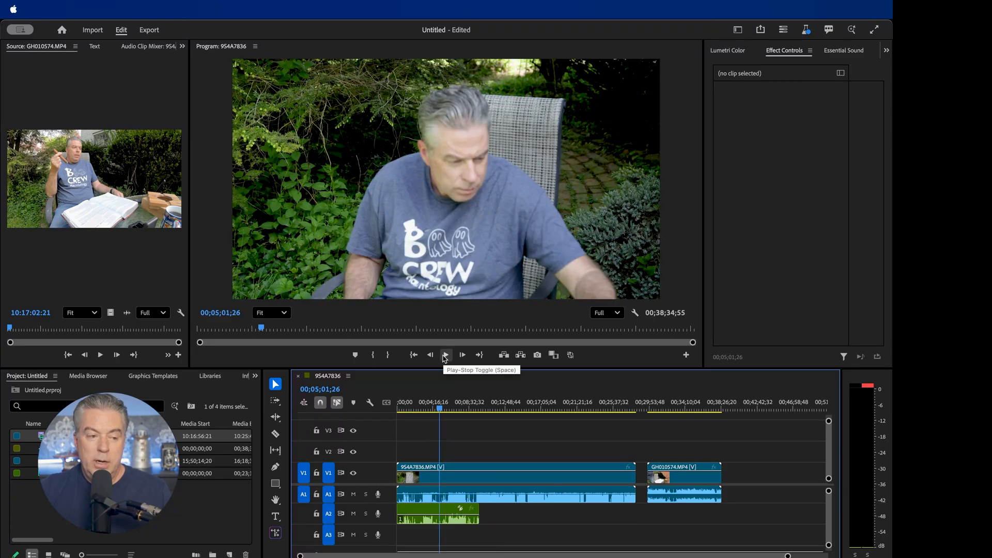
Step: Play back the synchronized timeline to check alignment, then mute track A1 (main camera audio)
{"action": "left_click", "coordinate": [446, 354]}
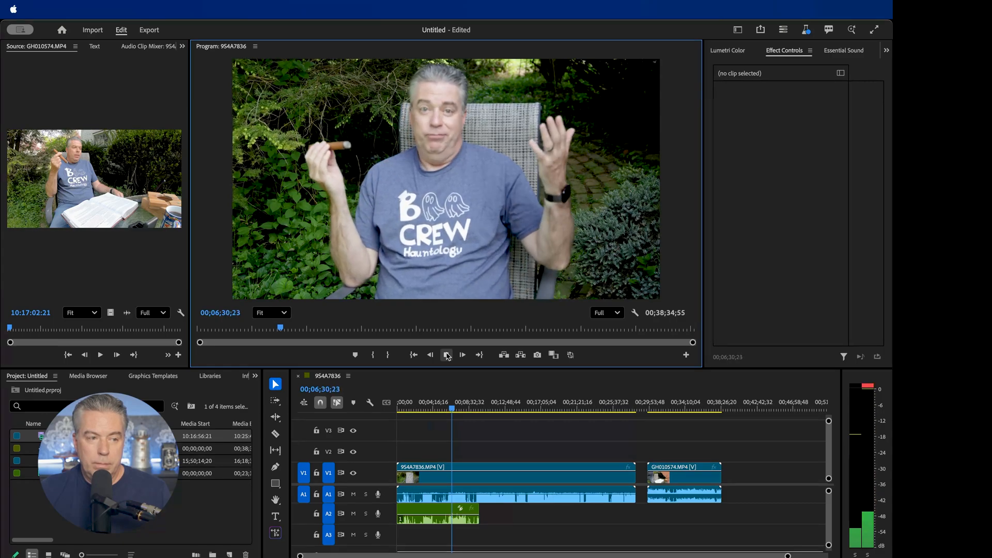
{"action": "left_click", "coordinate": [446, 355]}
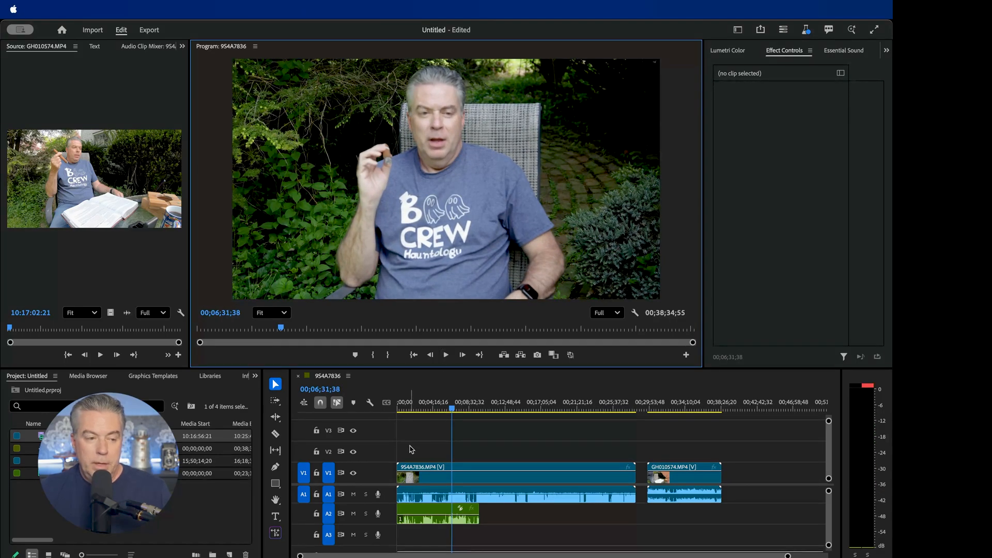
{"action": "mouse_move", "coordinate": [354, 494]}
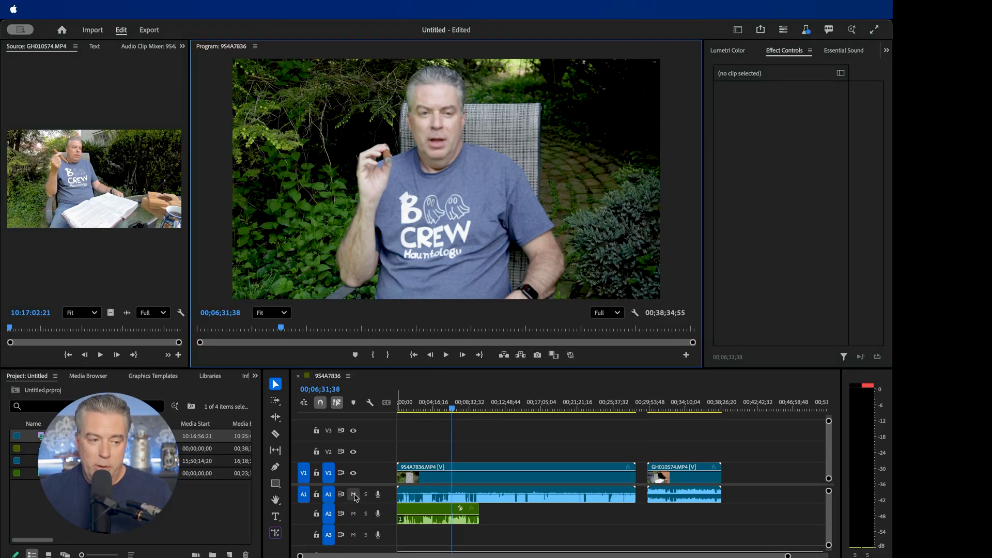
{"action": "left_click", "coordinate": [354, 494]}
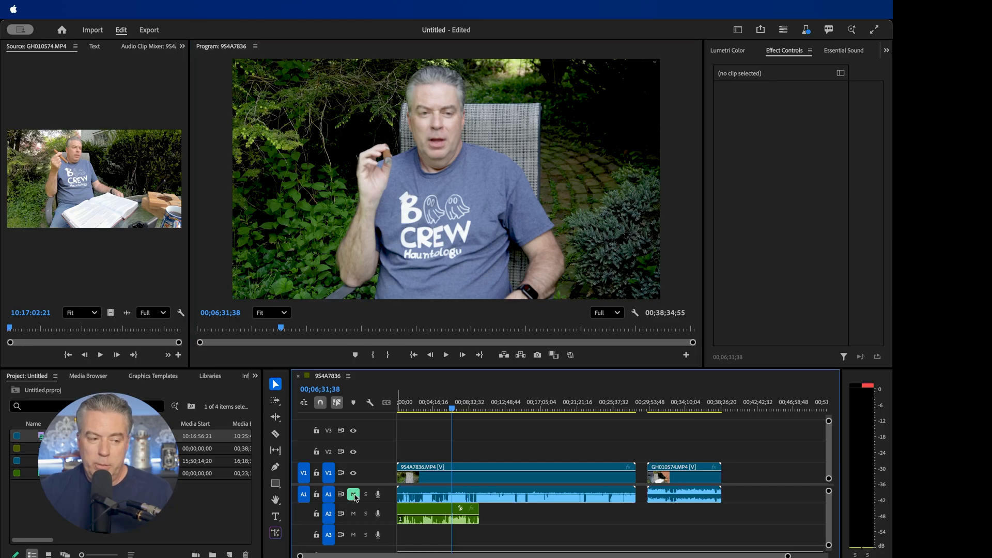
{"action": "mouse_move", "coordinate": [446, 354]}
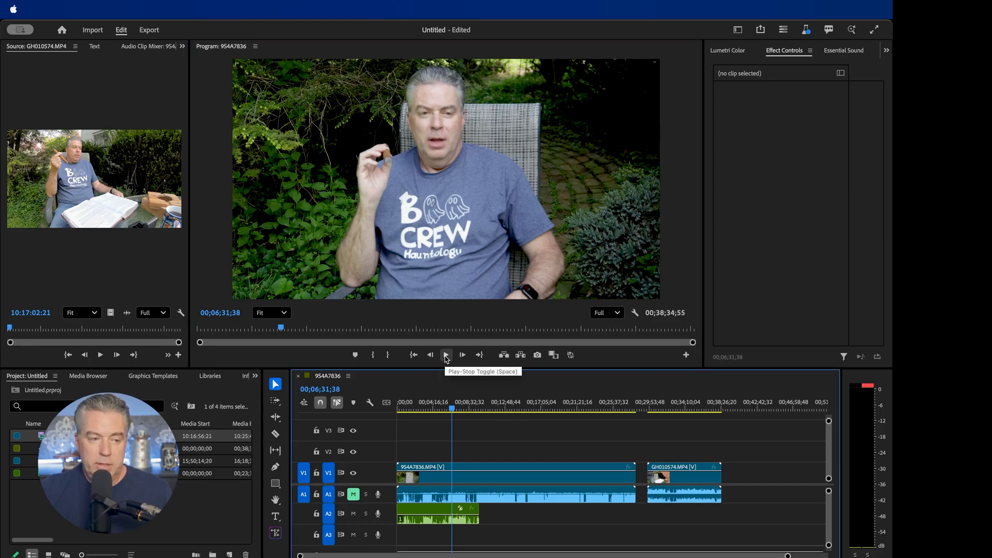
Step: Play the sequence again to hear only the DJI mic audio with the camera track muted
{"action": "left_click", "coordinate": [445, 354]}
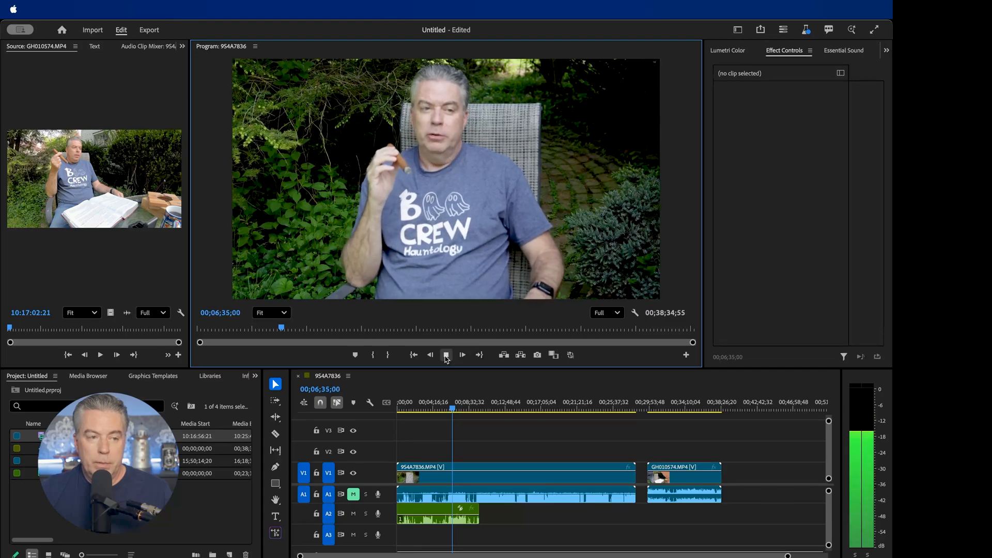
{"action": "left_click", "coordinate": [445, 355]}
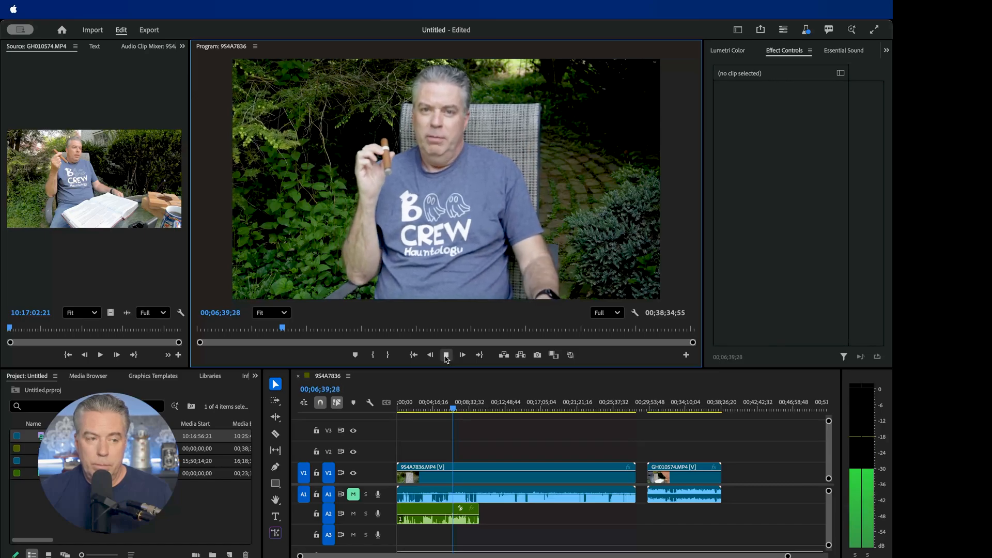
{"action": "left_click", "coordinate": [444, 355]}
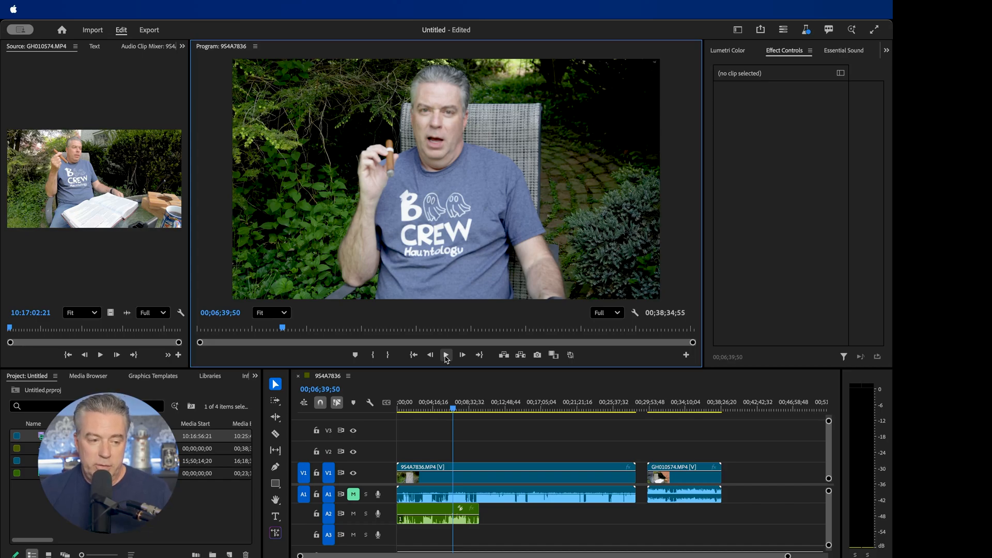
{"action": "left_click", "coordinate": [446, 354]}
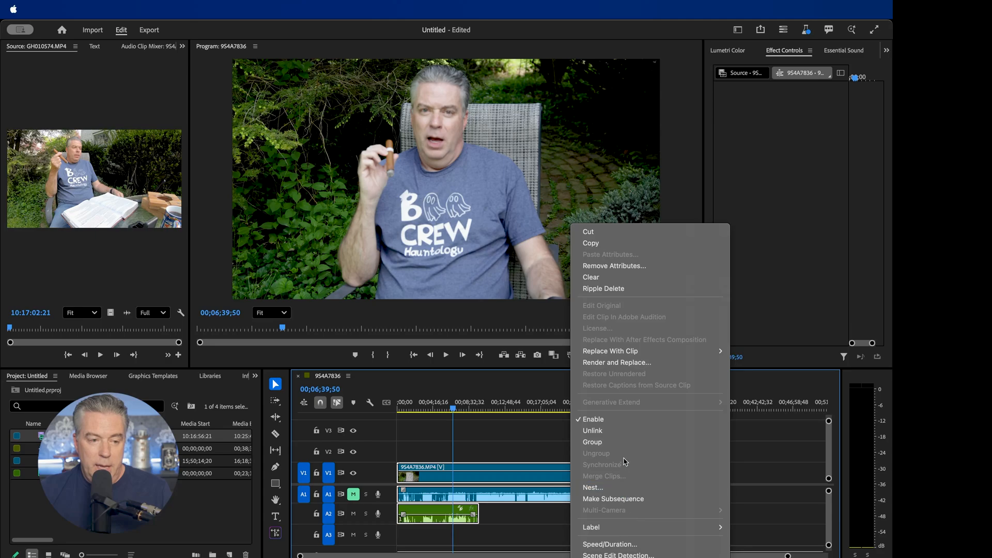
{"action": "mouse_move", "coordinate": [626, 466]}
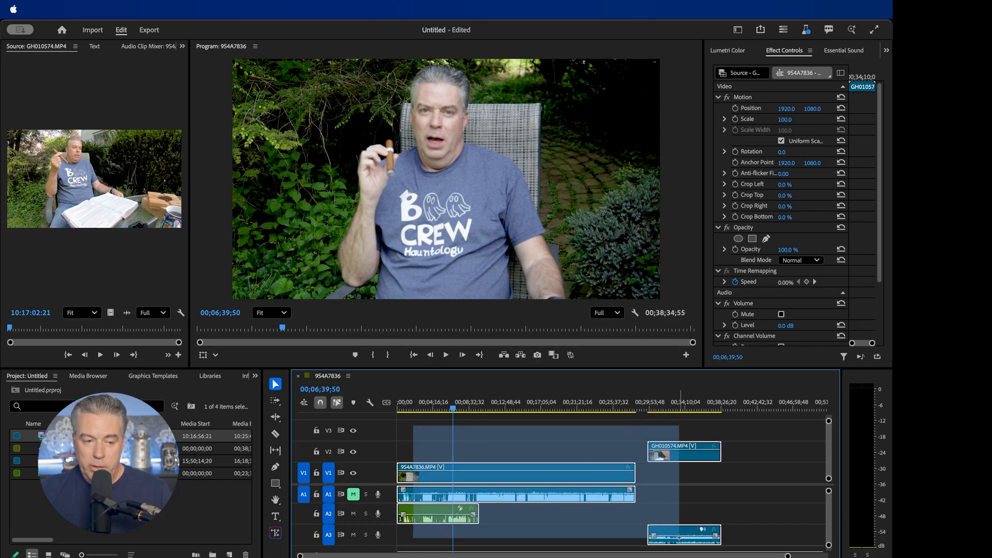
Step: Synchronize the GoPro clip with the main camera and DJI mic clips by audio track channel 1
{"action": "right_click", "coordinate": [683, 455]}
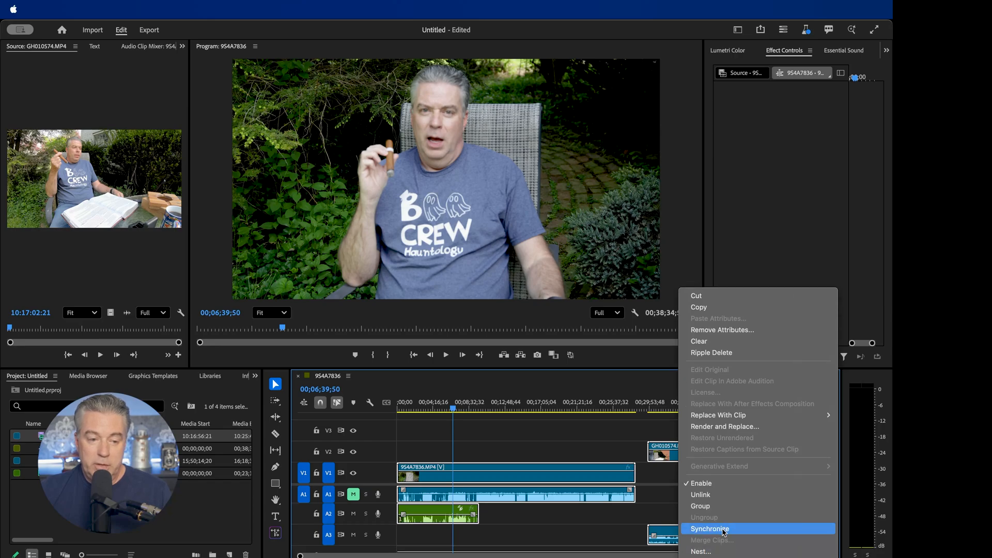
{"action": "left_click", "coordinate": [710, 528]}
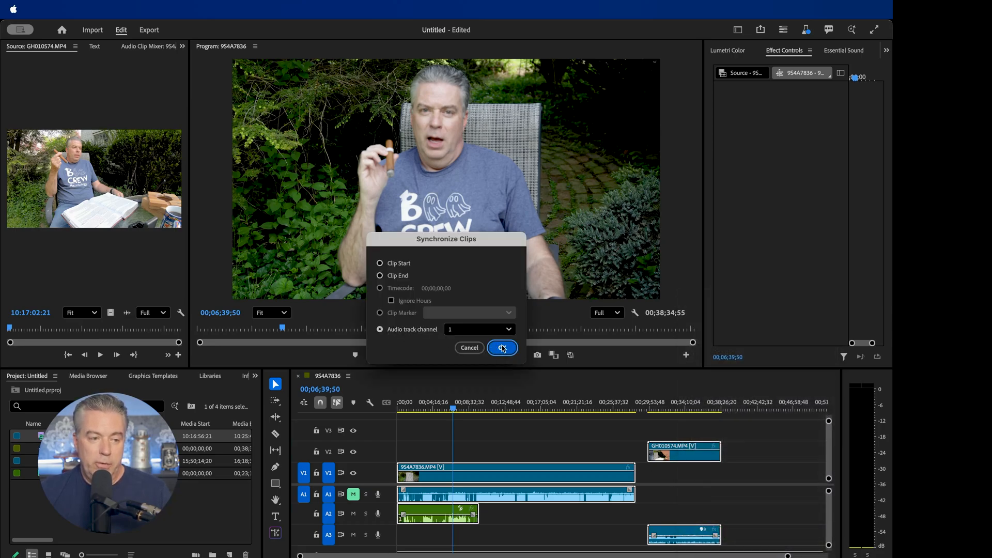
{"action": "left_click", "coordinate": [502, 347]}
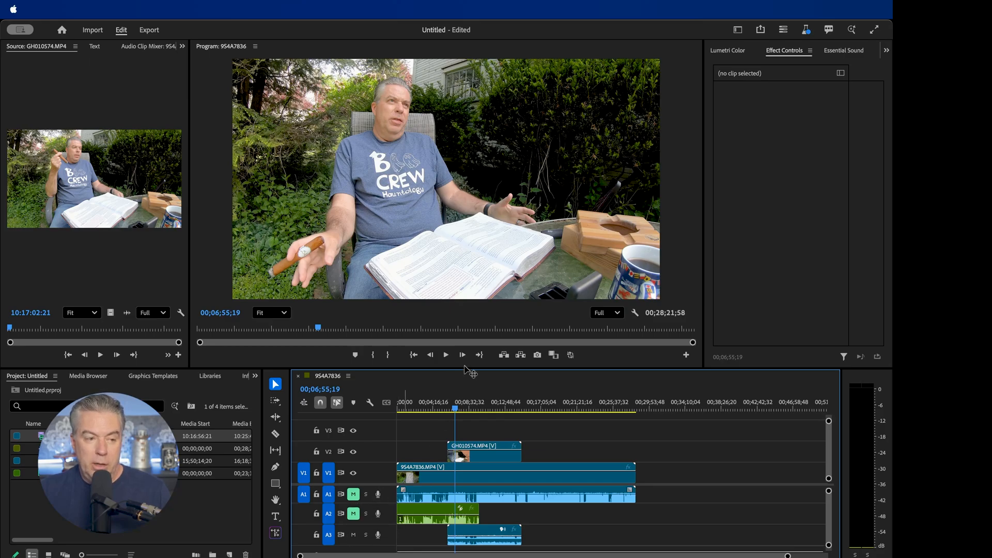
Step: Play back the overlapping GoPro section of the sequence to verify the sync
{"action": "left_click", "coordinate": [445, 354]}
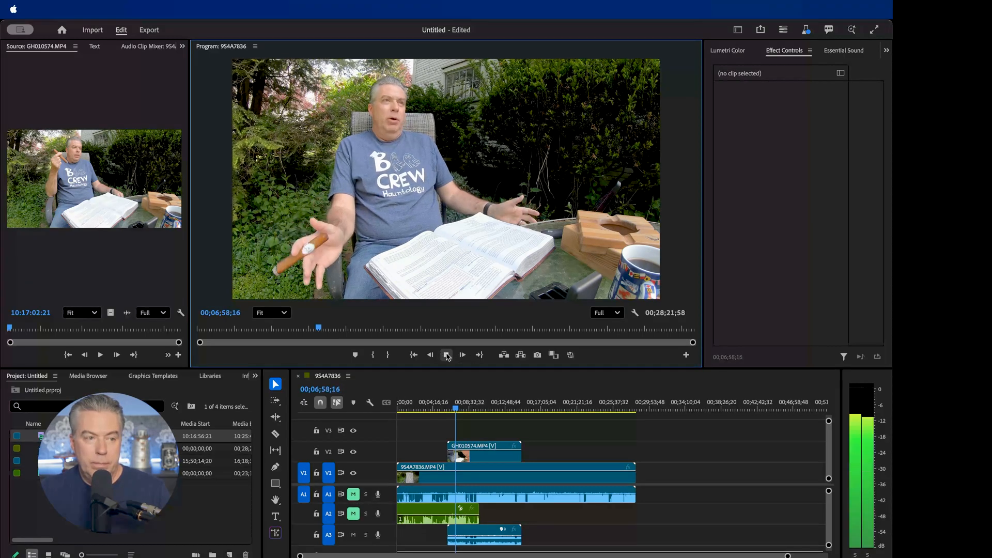
{"action": "left_click", "coordinate": [446, 355]}
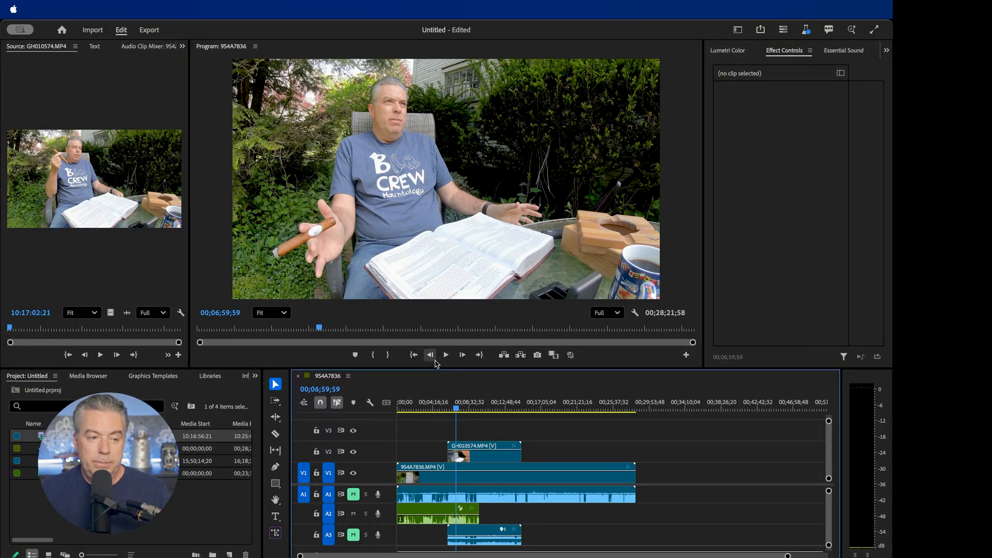
{"action": "left_click", "coordinate": [446, 355]}
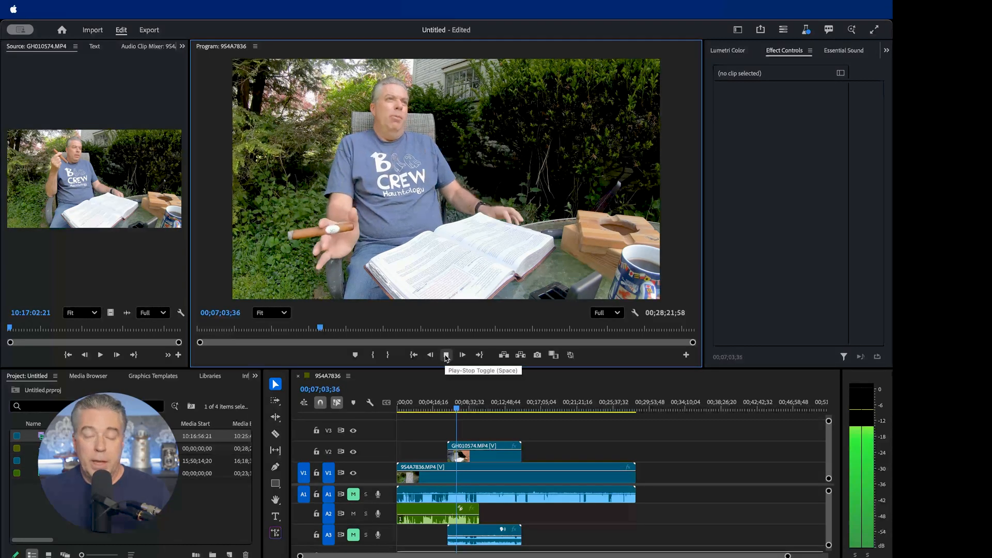
{"action": "left_click", "coordinate": [446, 355]}
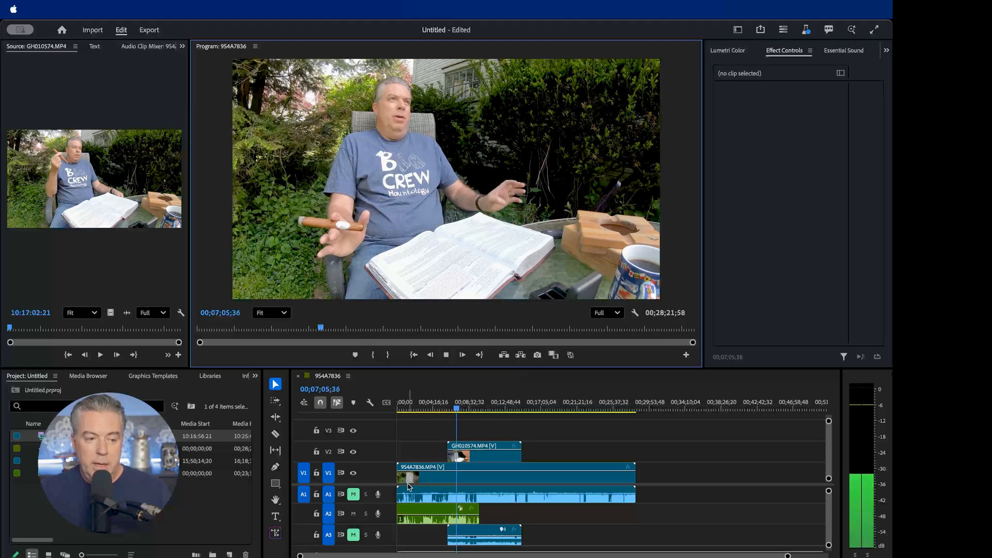